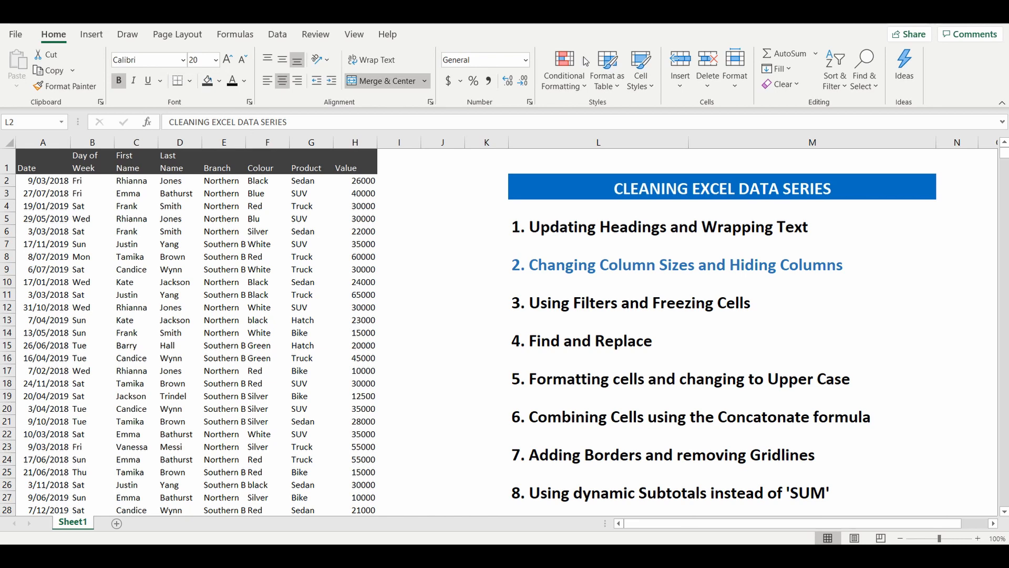
{"action": "mouse_move", "coordinate": [230, 258]}
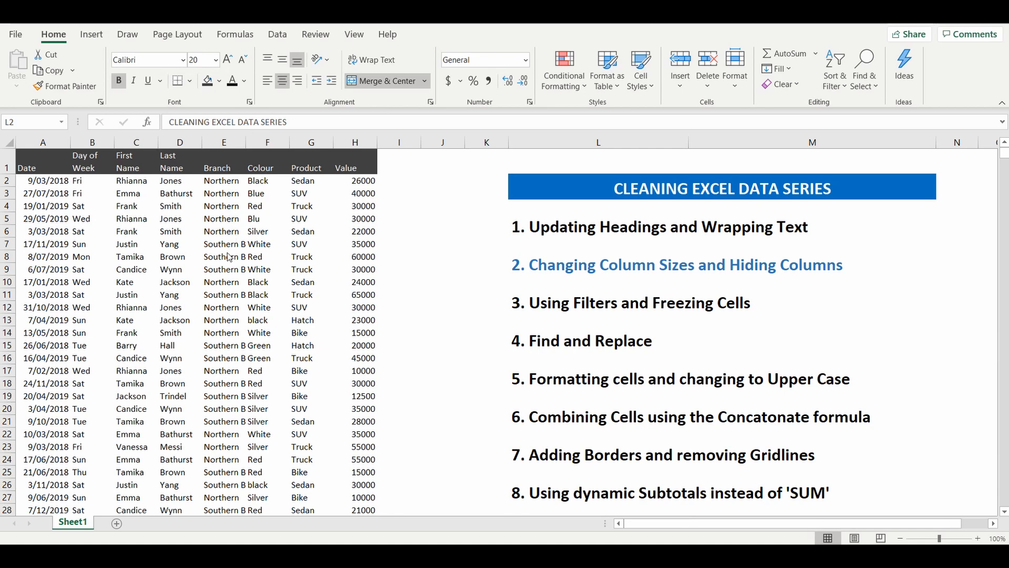
{"action": "mouse_move", "coordinate": [224, 263]}
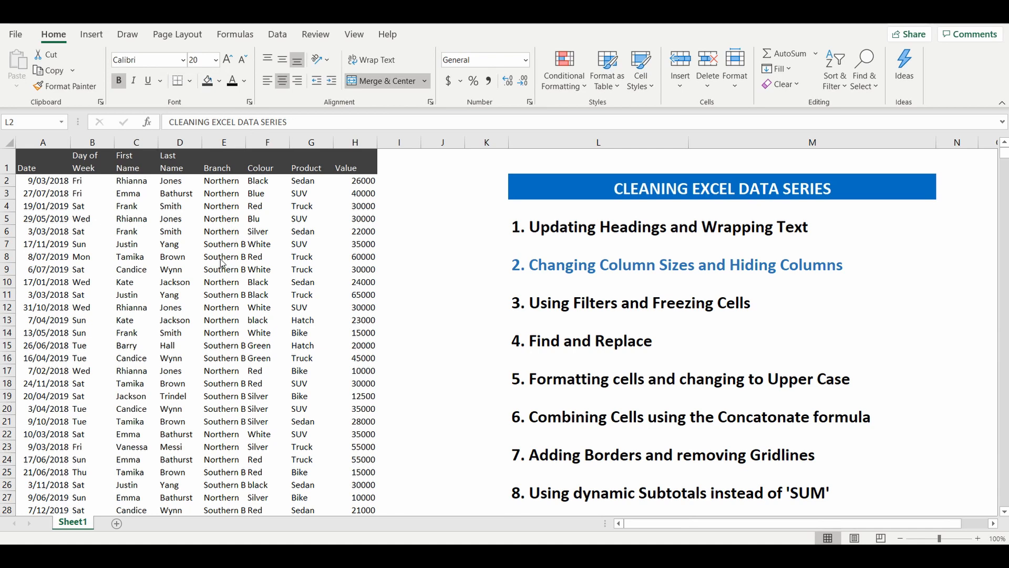
{"action": "mouse_move", "coordinate": [246, 268]}
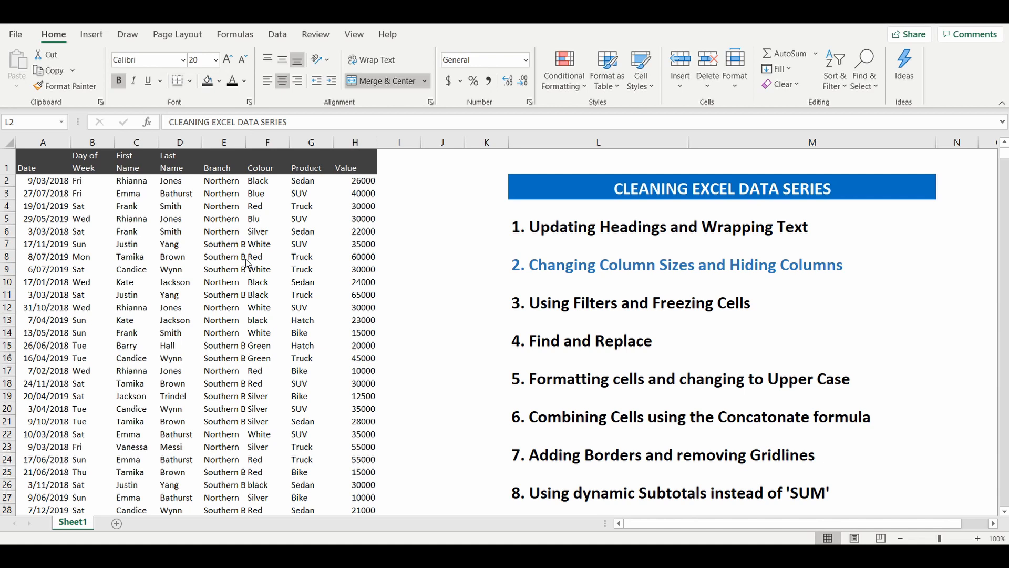
{"action": "mouse_move", "coordinate": [246, 262]}
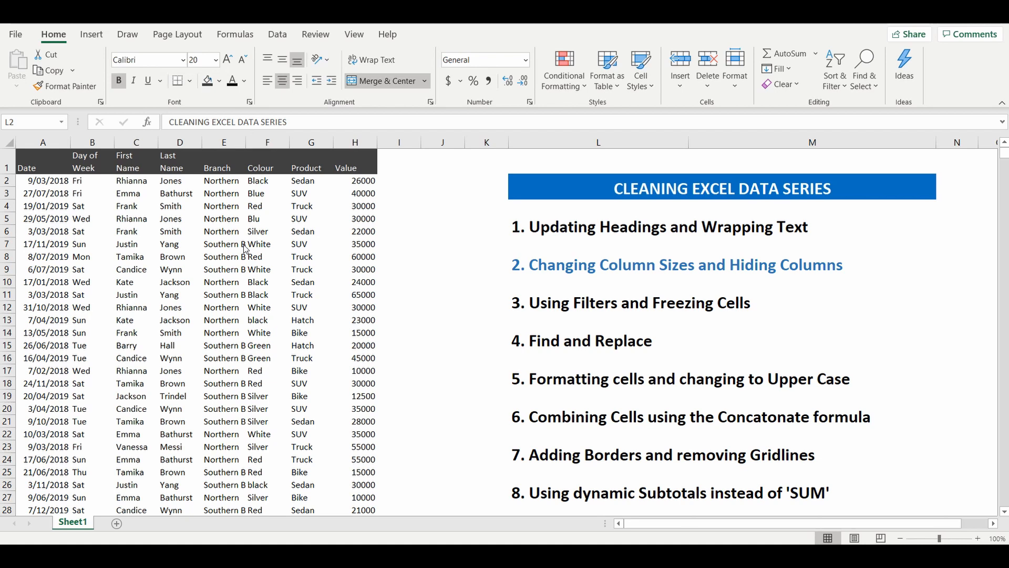
{"action": "mouse_move", "coordinate": [223, 143]}
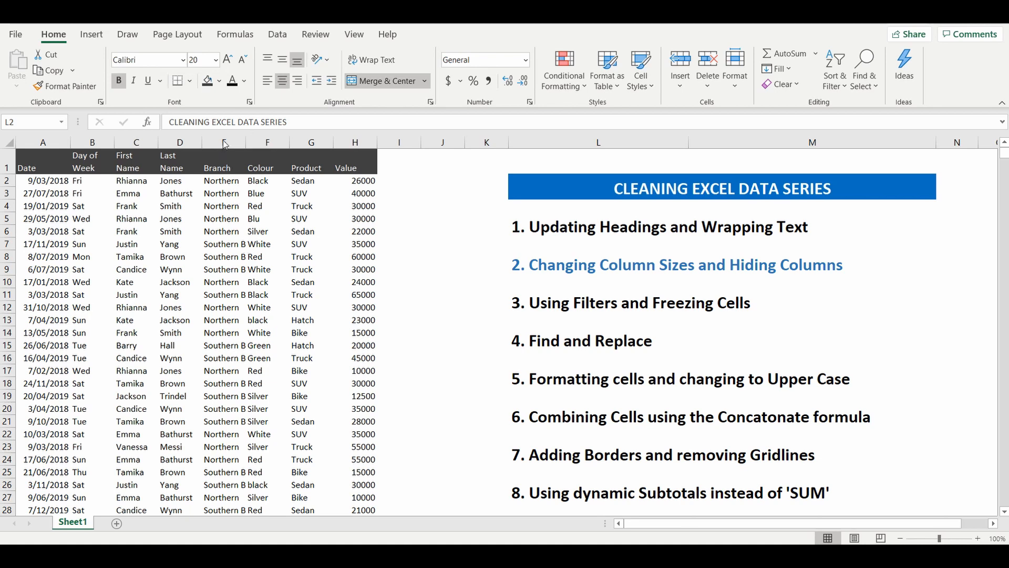
Widen column E well past the width of its Branch entries
{"action": "left_click", "coordinate": [224, 142]}
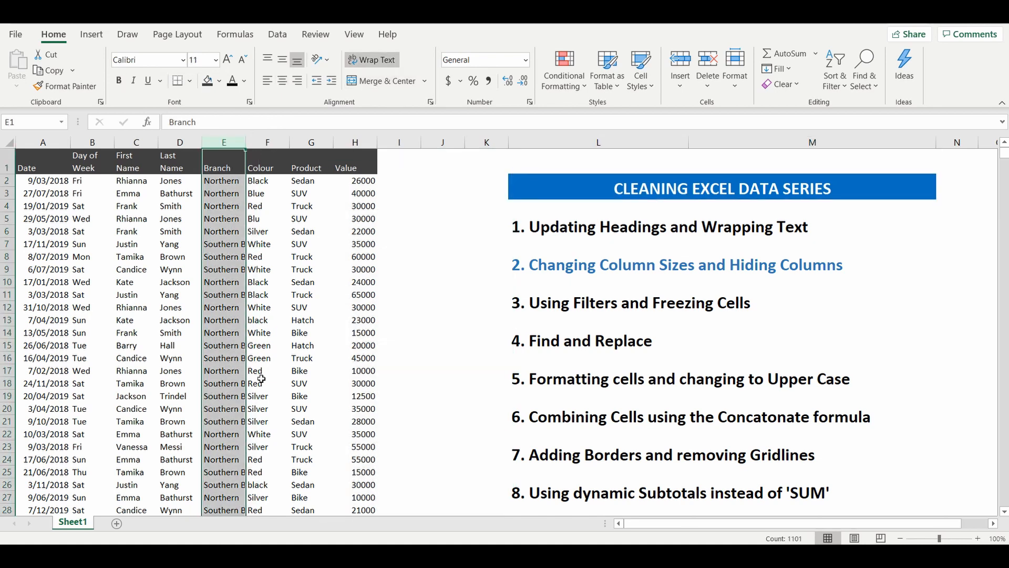
{"action": "mouse_move", "coordinate": [253, 151]}
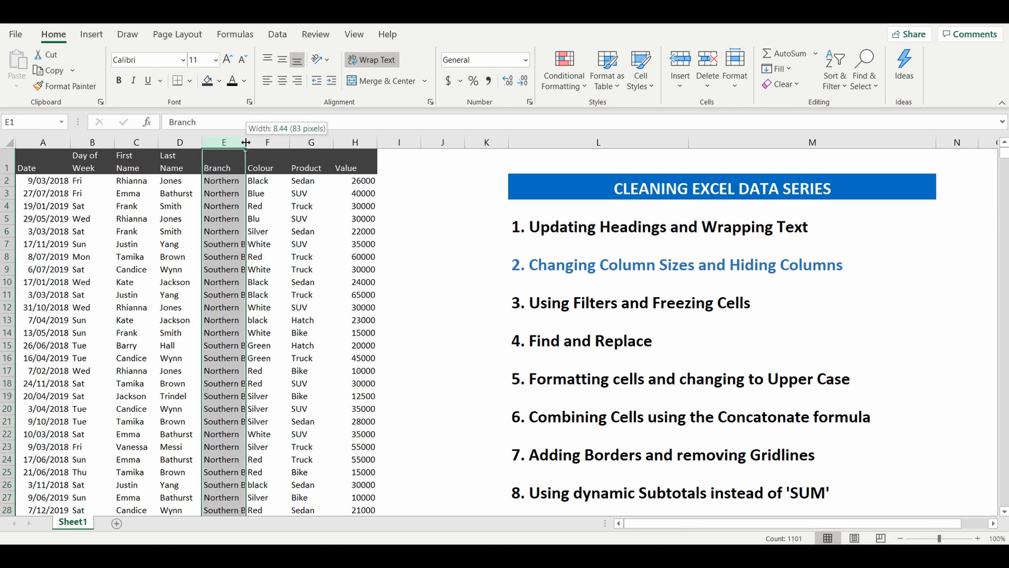
{"action": "left_click_drag", "start_coordinate": [246, 142], "coordinate": [317, 142]}
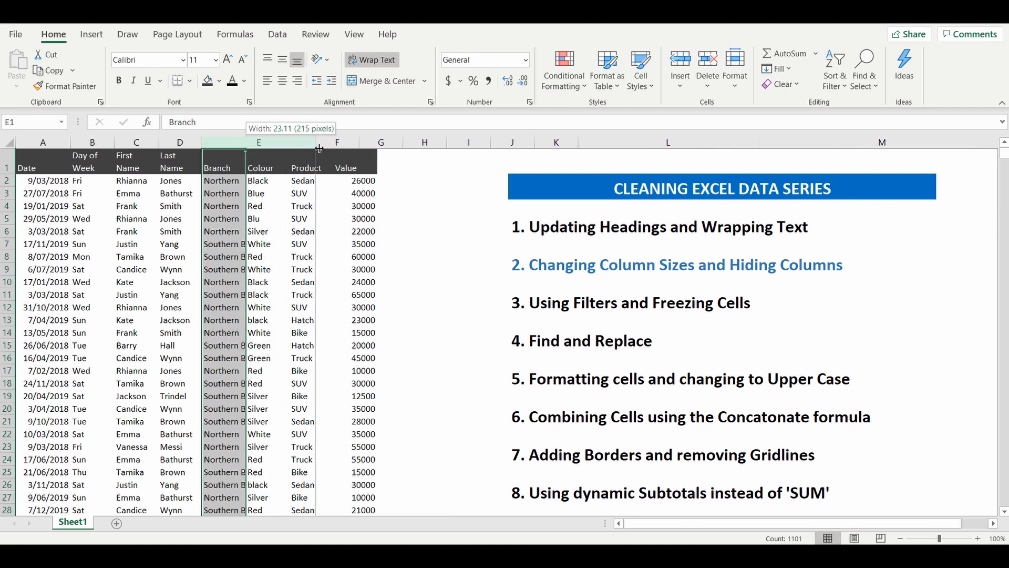
{"action": "left_click_drag", "start_coordinate": [318, 142], "coordinate": [328, 141]}
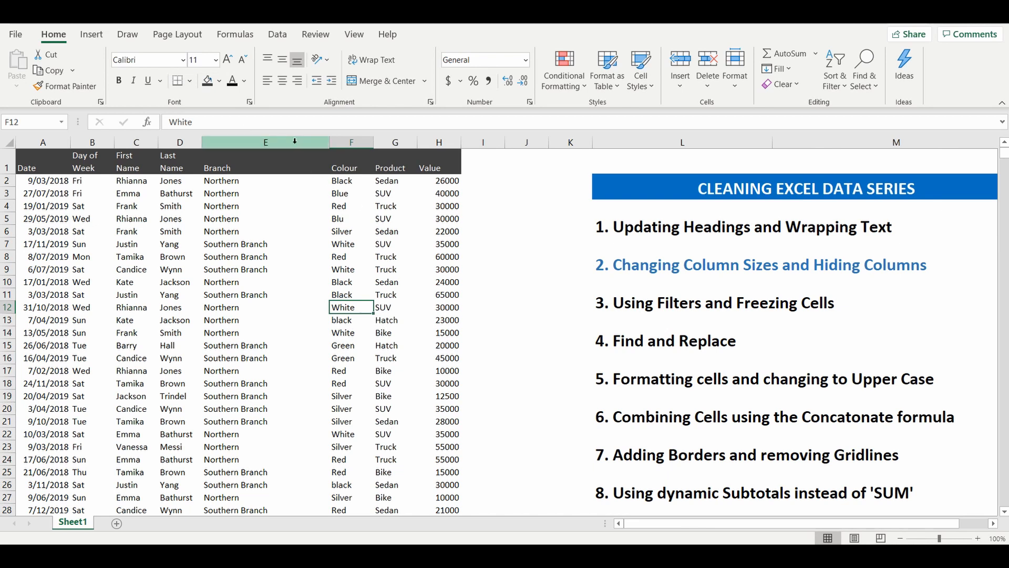
Shrink column E back to just fit 'Southern Branch', then deselect it
{"action": "left_click", "coordinate": [264, 142]}
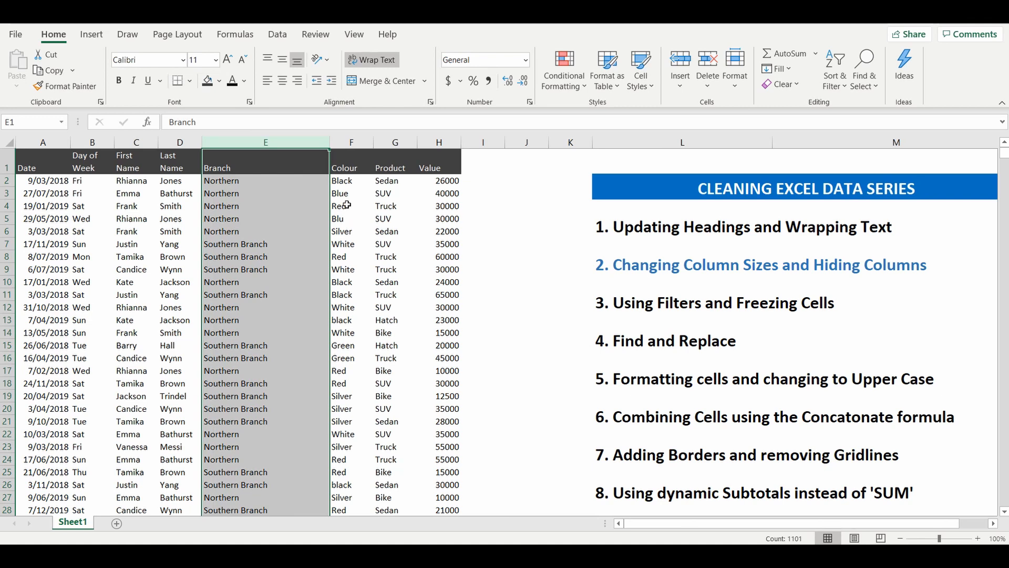
{"action": "mouse_move", "coordinate": [329, 142]}
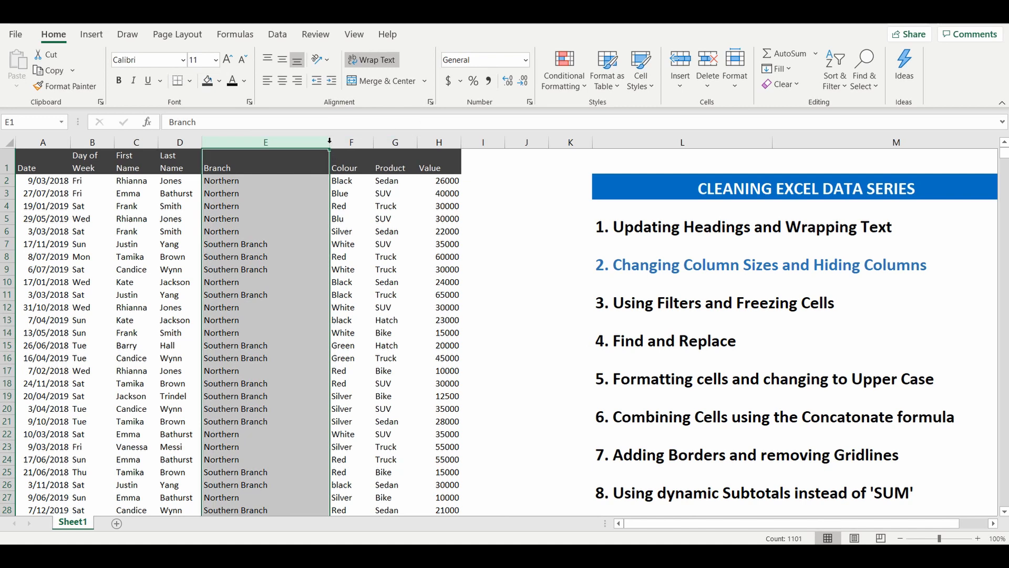
{"action": "left_click_drag", "start_coordinate": [328, 142], "coordinate": [272, 142]}
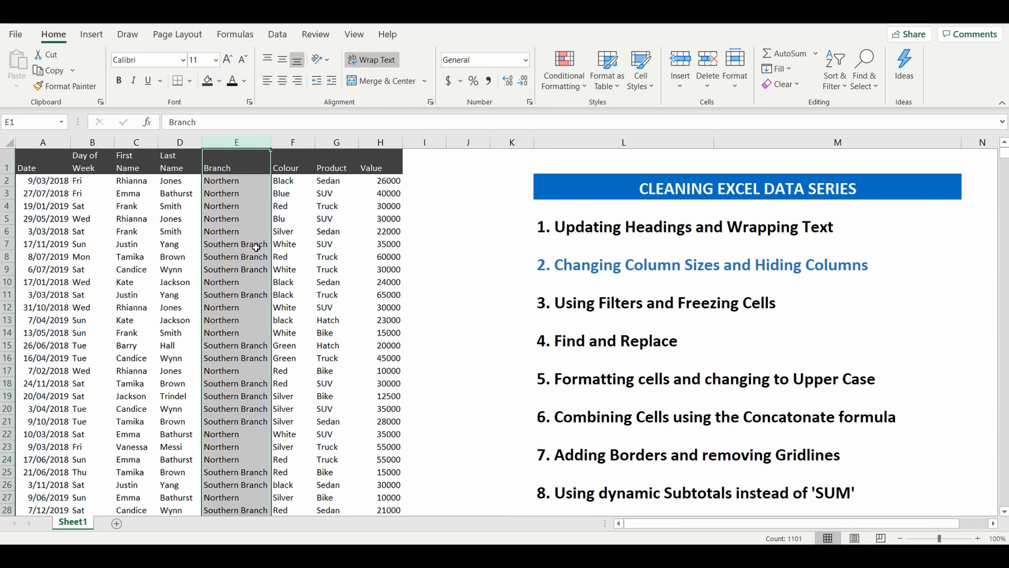
{"action": "mouse_move", "coordinate": [363, 215]}
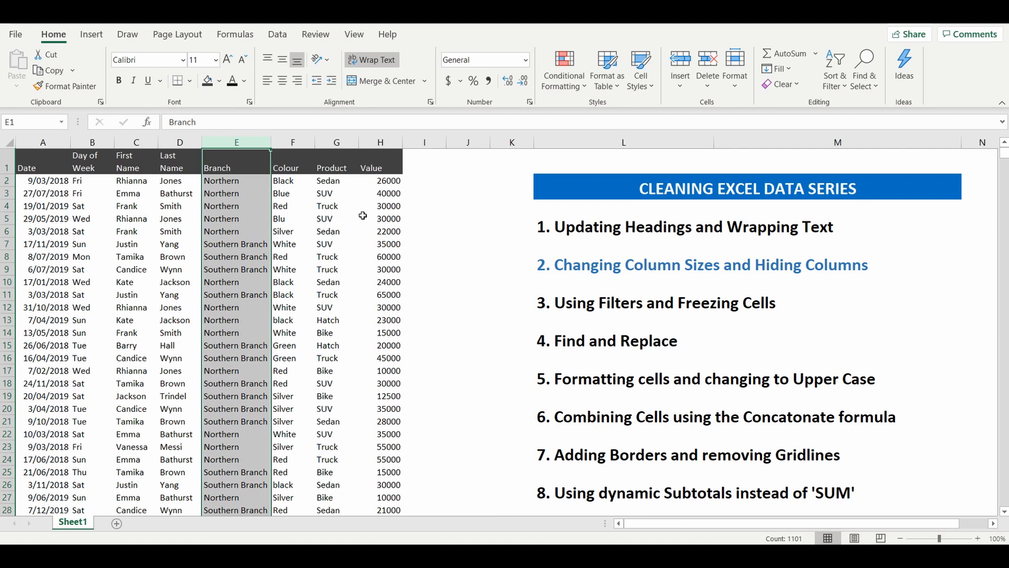
{"action": "left_click", "coordinate": [468, 205]}
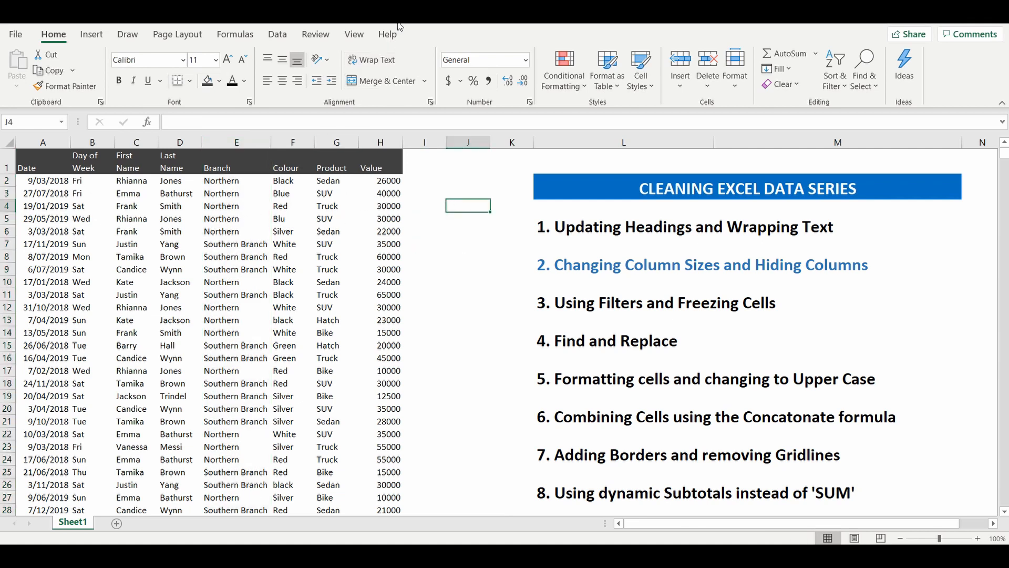
Show the View ribbon with its workbook view and window options
{"action": "left_click", "coordinate": [354, 34]}
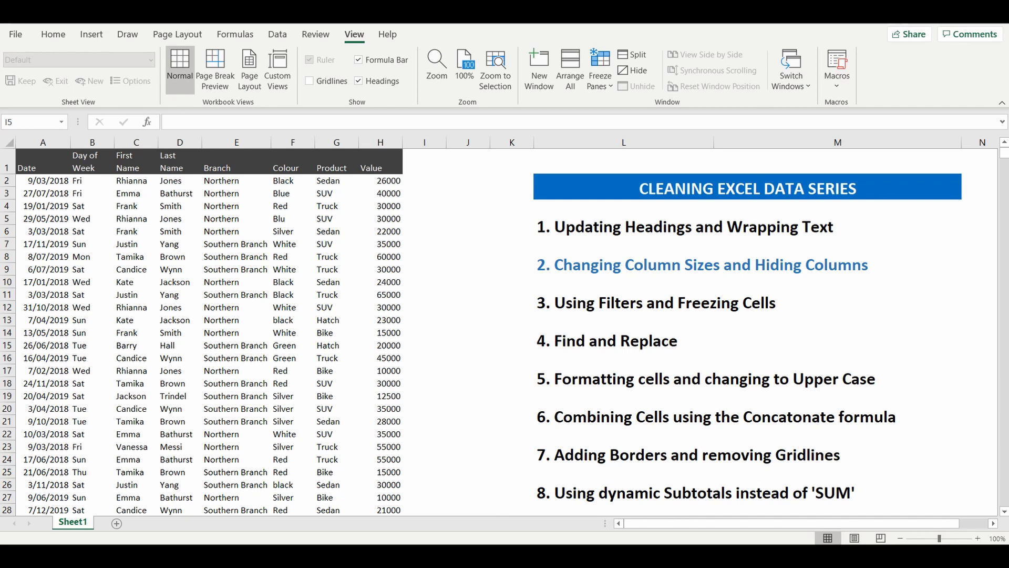
{"action": "mouse_move", "coordinate": [269, 338]}
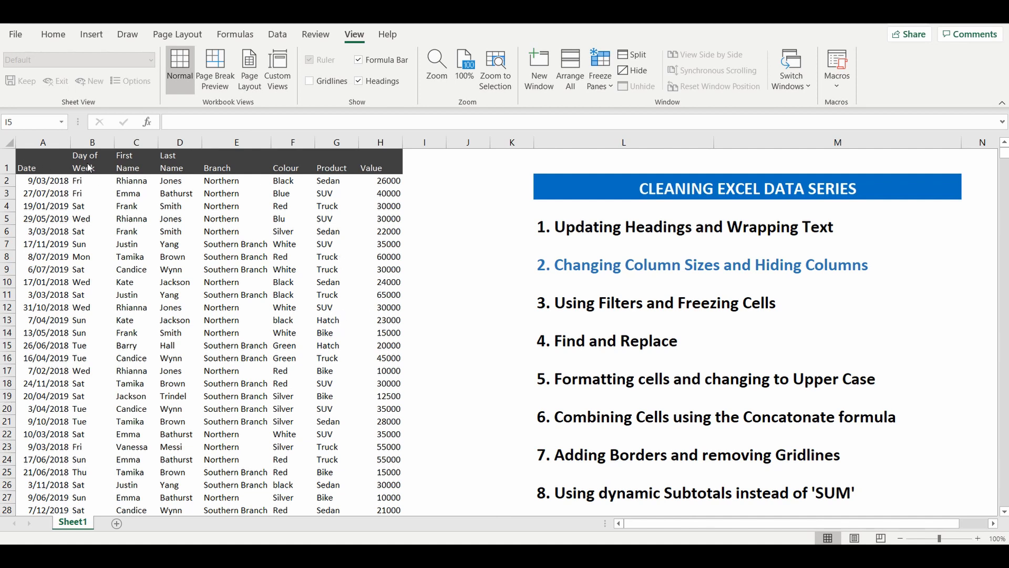
{"action": "mouse_move", "coordinate": [40, 162]}
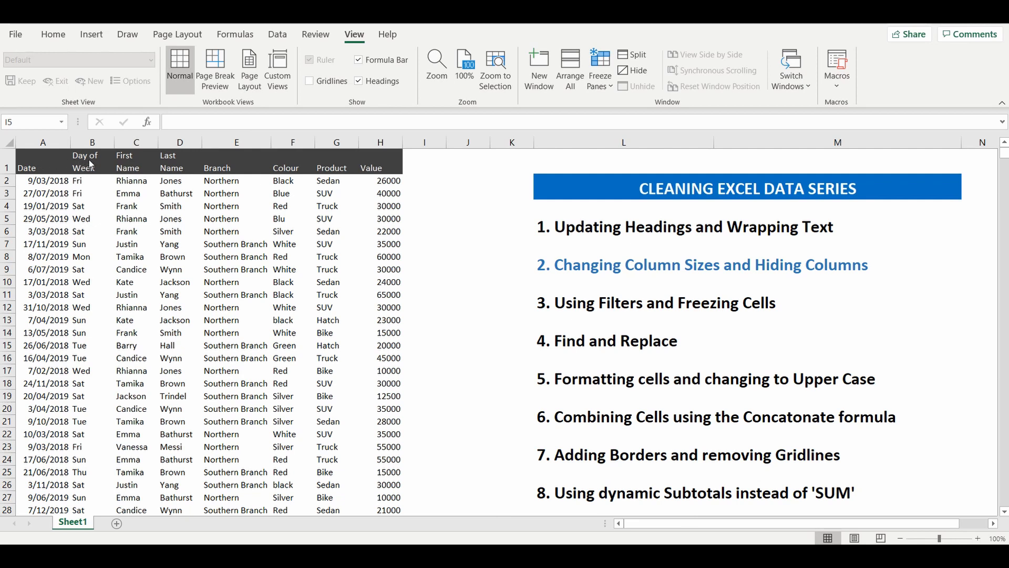
{"action": "mouse_move", "coordinate": [272, 199]}
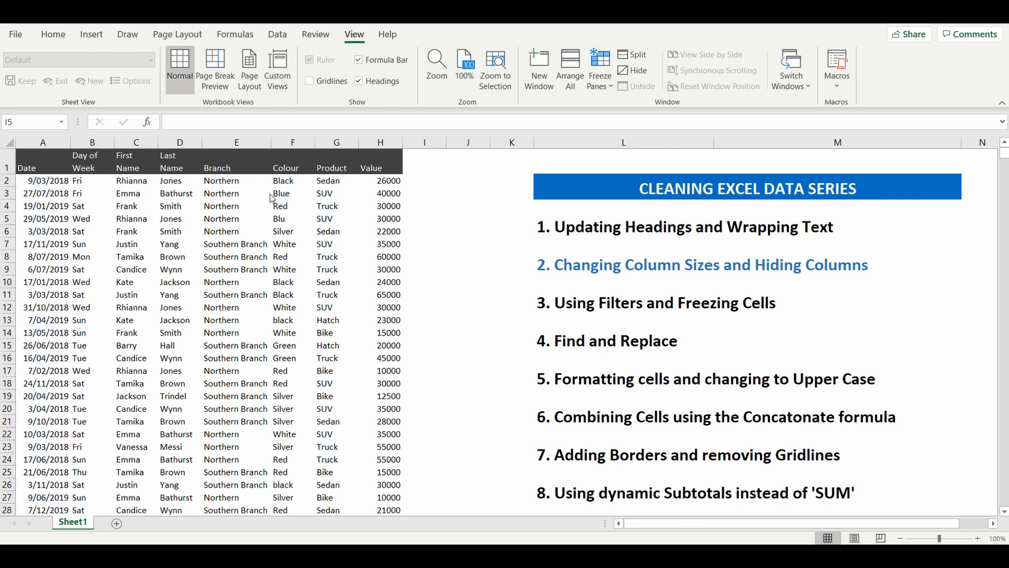
Hide column B (Day of Week) so Date is followed directly by First Name
{"action": "left_click", "coordinate": [92, 142]}
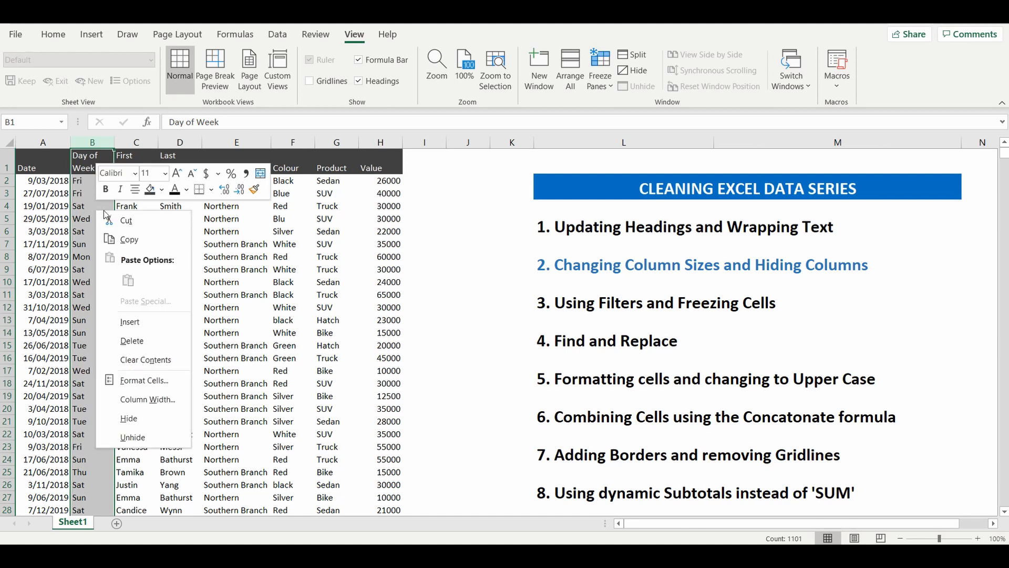
{"action": "mouse_move", "coordinate": [130, 303]}
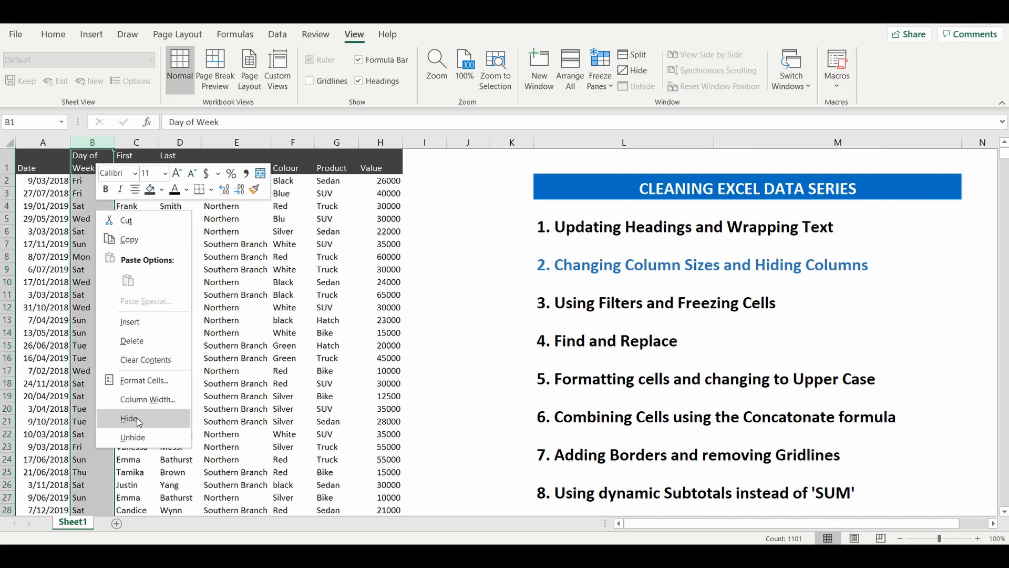
{"action": "left_click", "coordinate": [128, 419]}
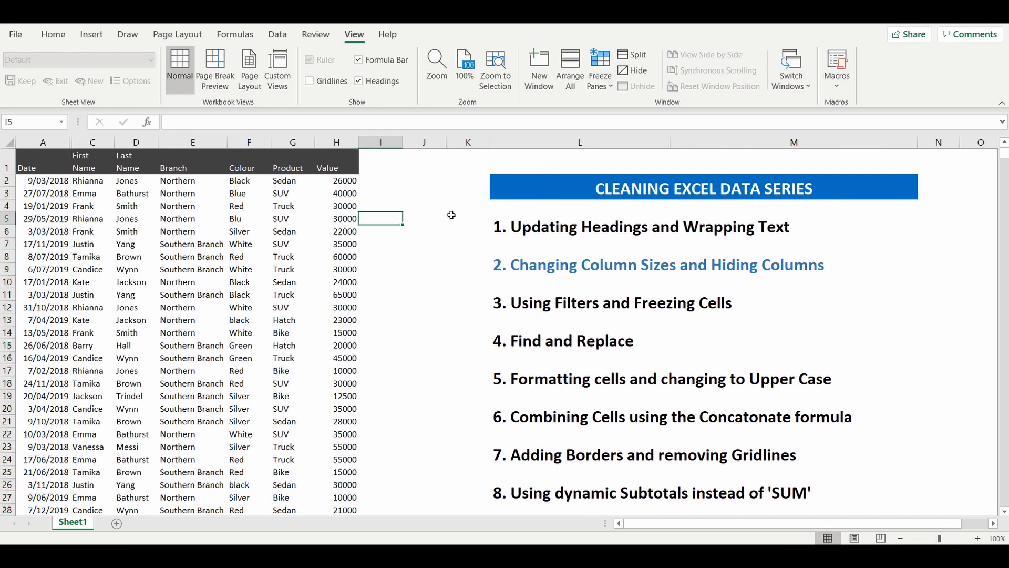
{"action": "left_click", "coordinate": [42, 142]}
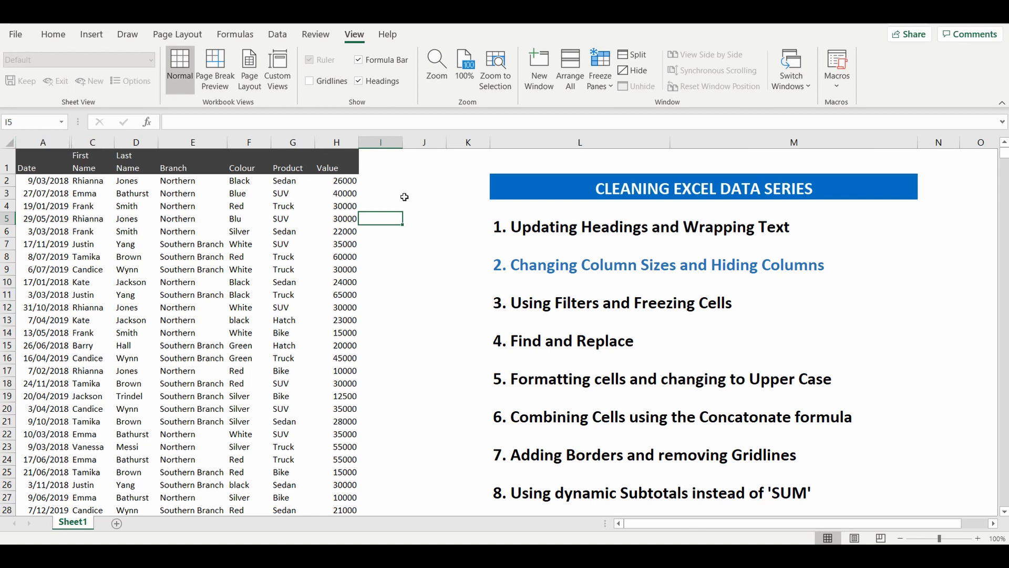
{"action": "mouse_move", "coordinate": [196, 154]}
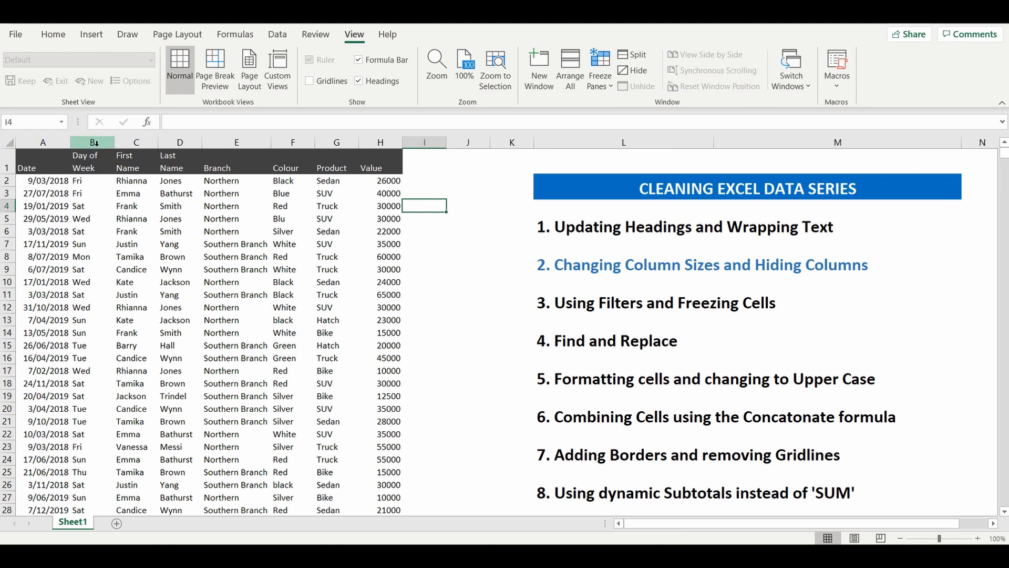
{"action": "right_click", "coordinate": [92, 141]}
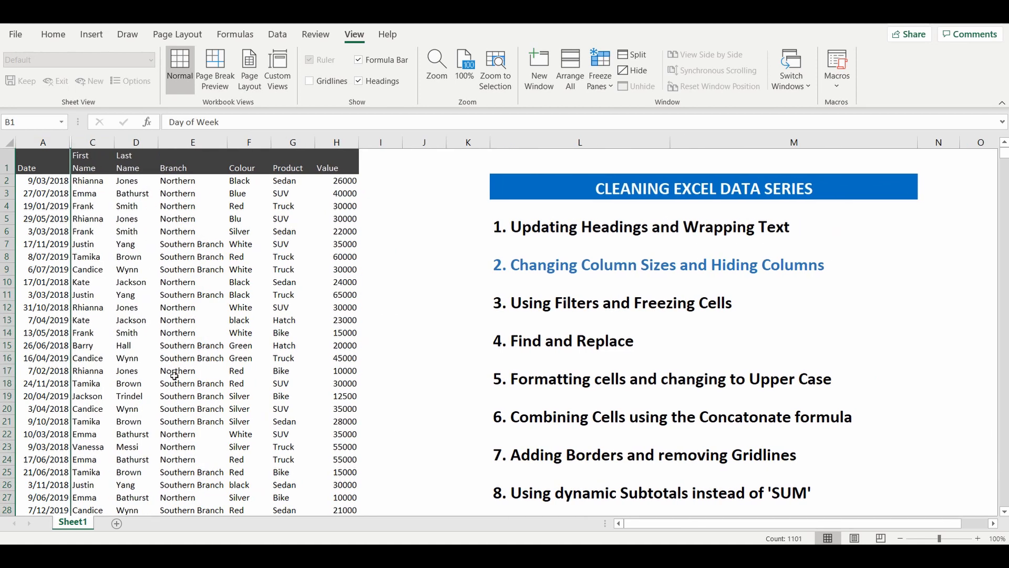
{"action": "left_click", "coordinate": [424, 205]}
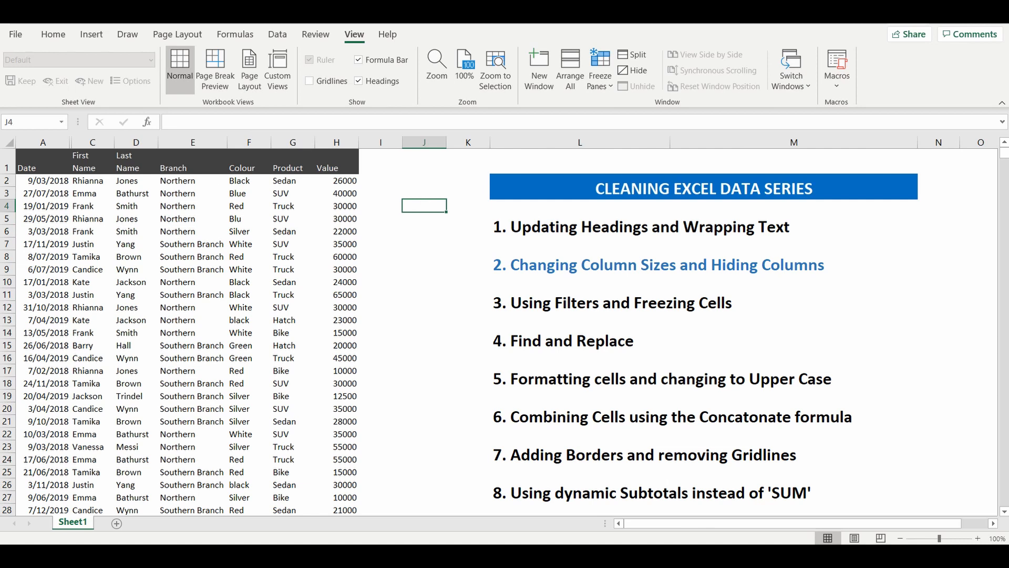